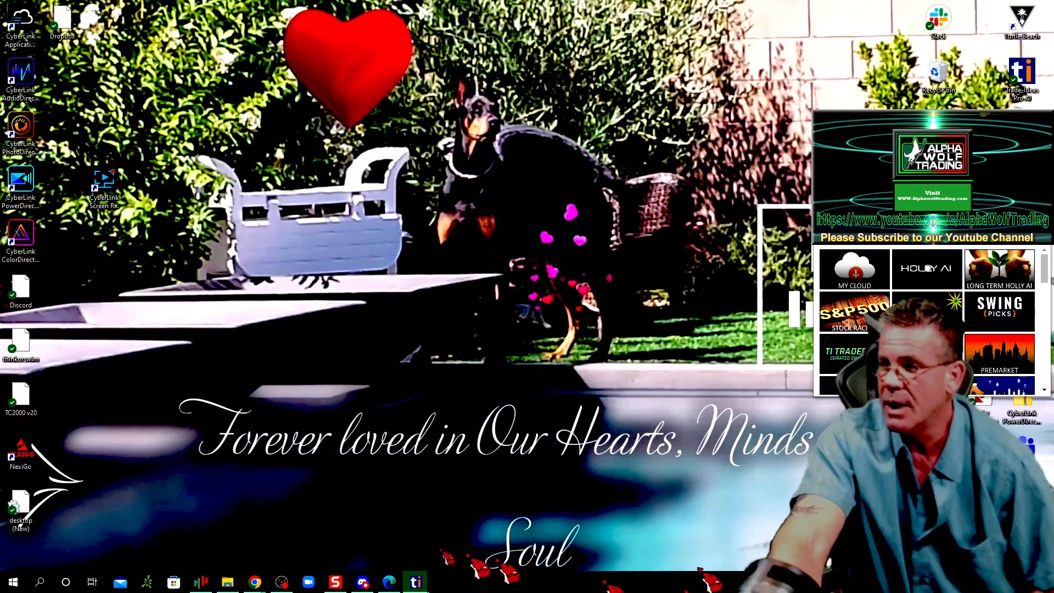
# Restore the Small caps on my radar race chart and Bullish Stocks Under 20 scan window.
pyautogui.click(415, 582)
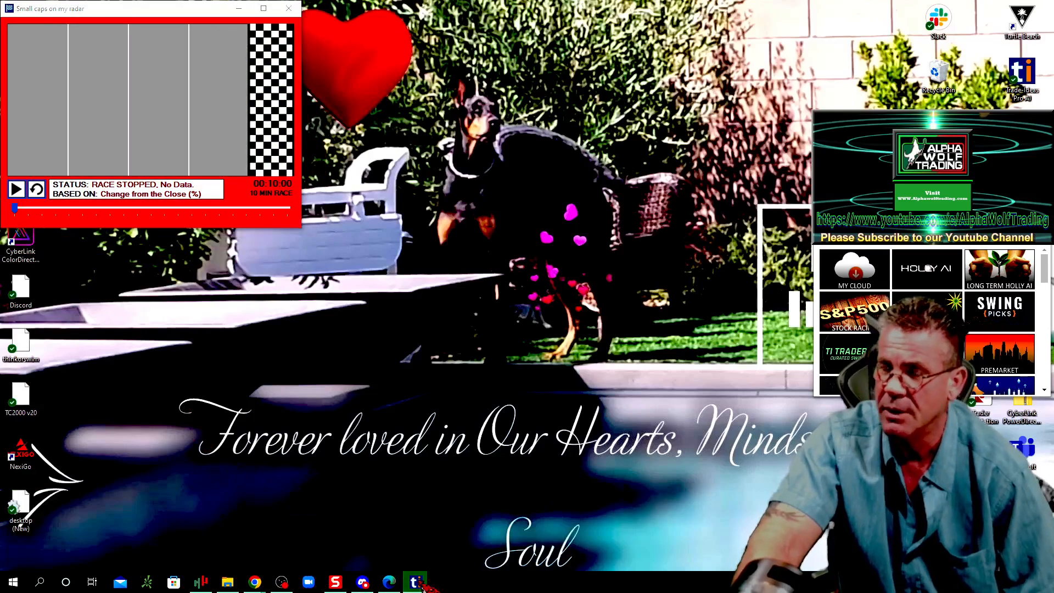
pyautogui.moveTo(415, 582)
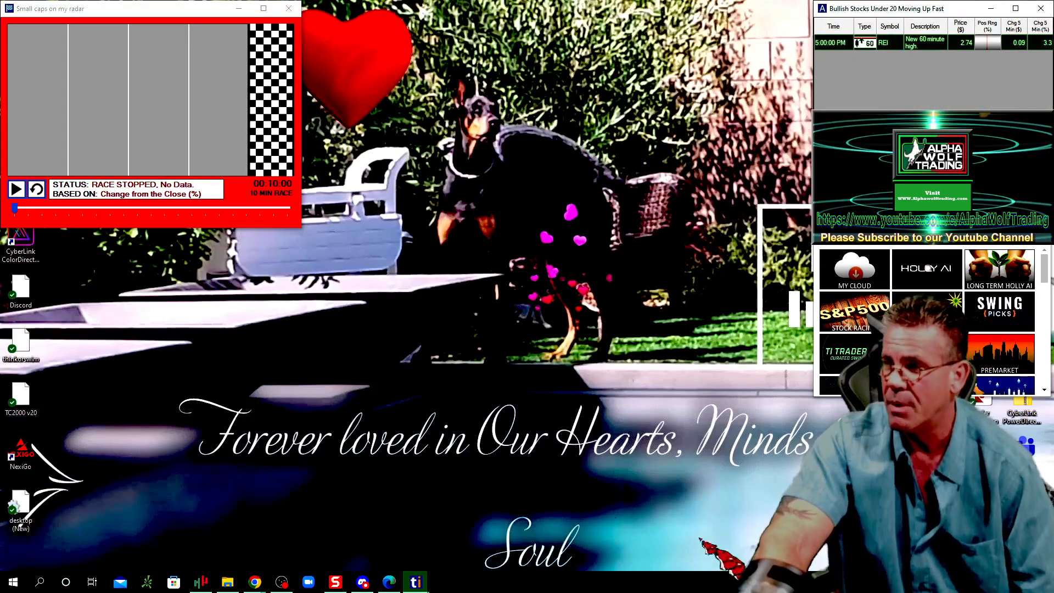
pyautogui.moveTo(415, 582)
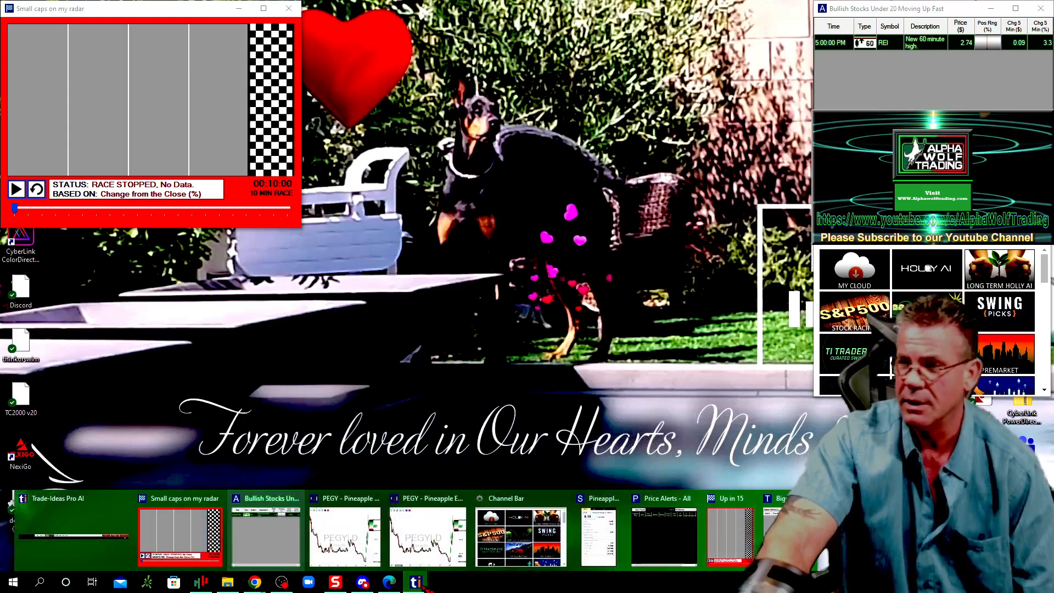
# Restore the Up in 15 race chart window from its taskbar thumbnail.
pyautogui.click(729, 498)
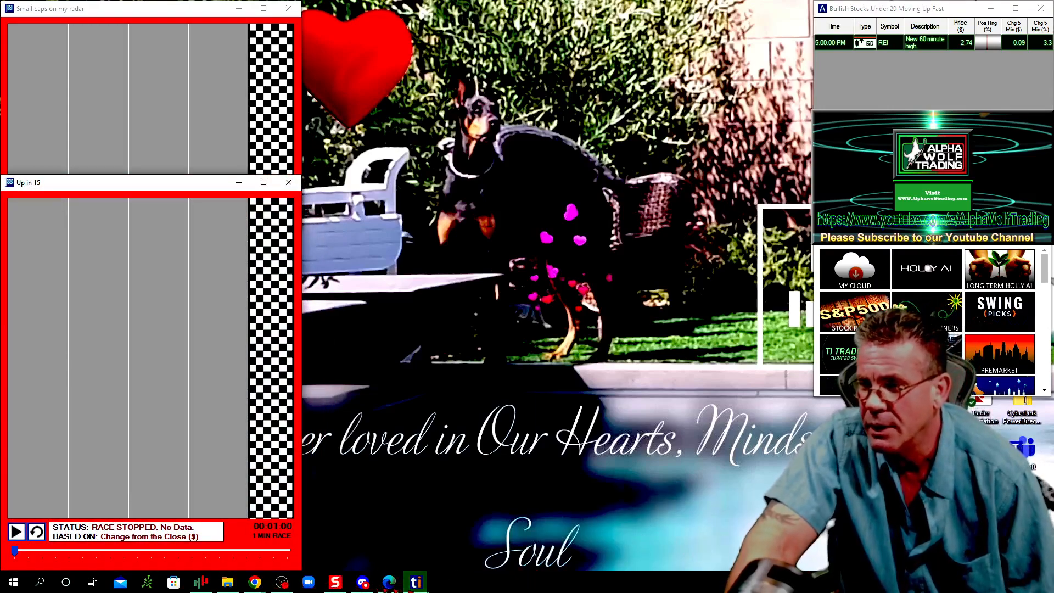
pyautogui.moveTo(415, 582)
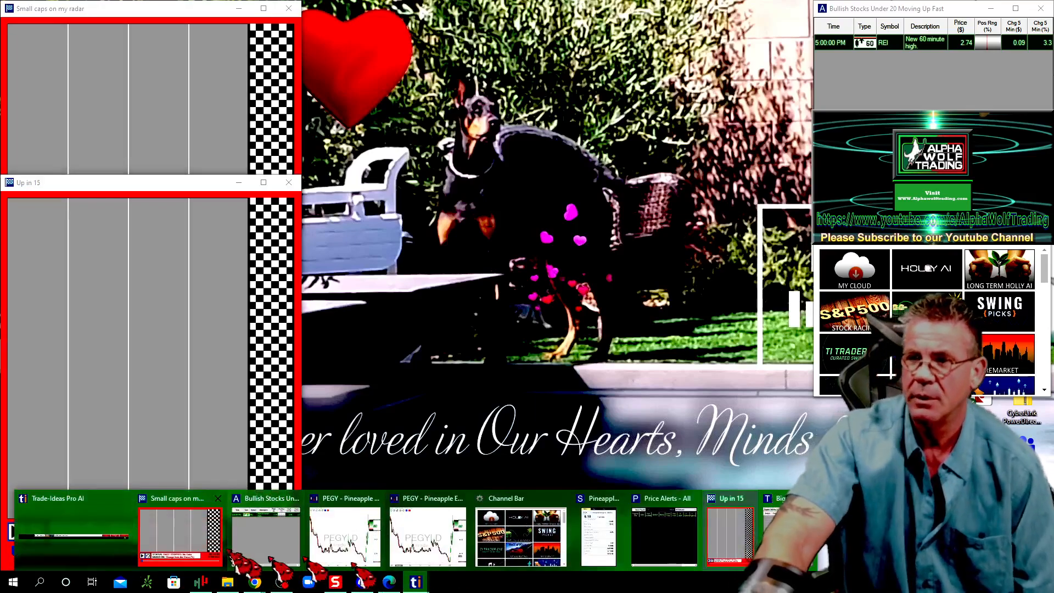